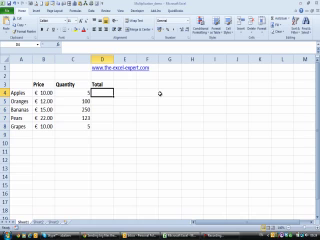
pyautogui.moveTo(160, 95)
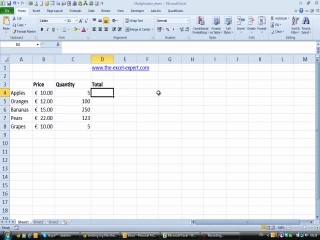